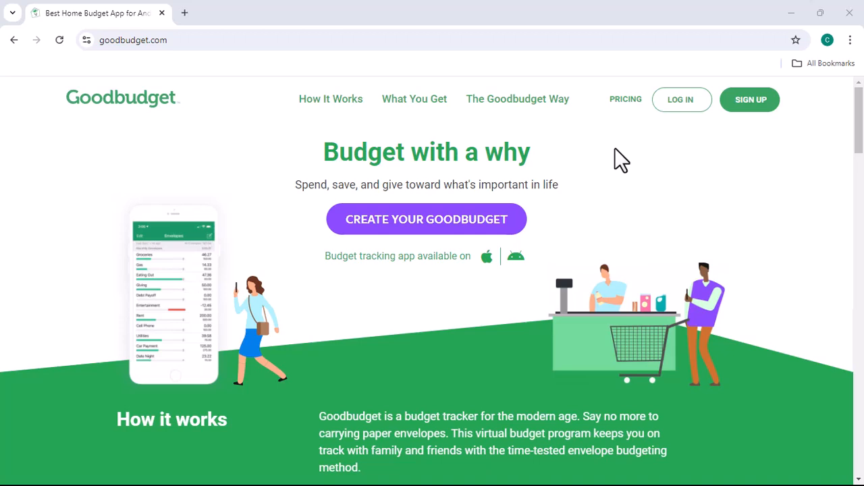
scroll(down, 3)
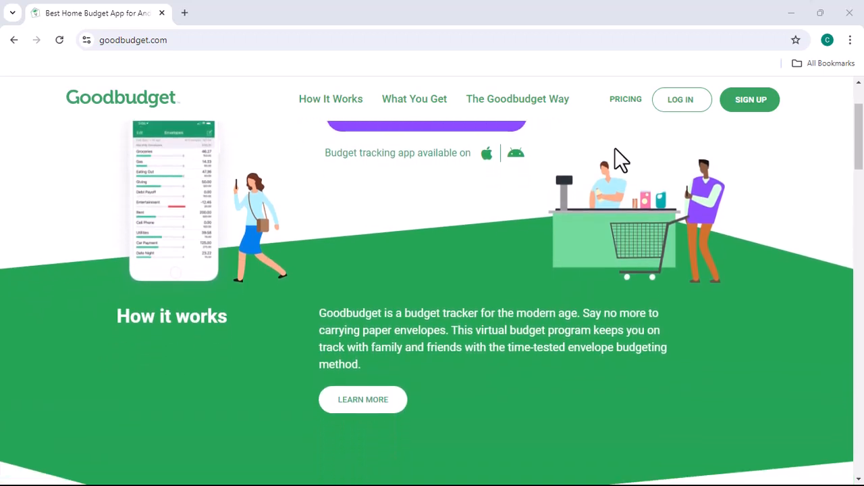
scroll(down, 3)
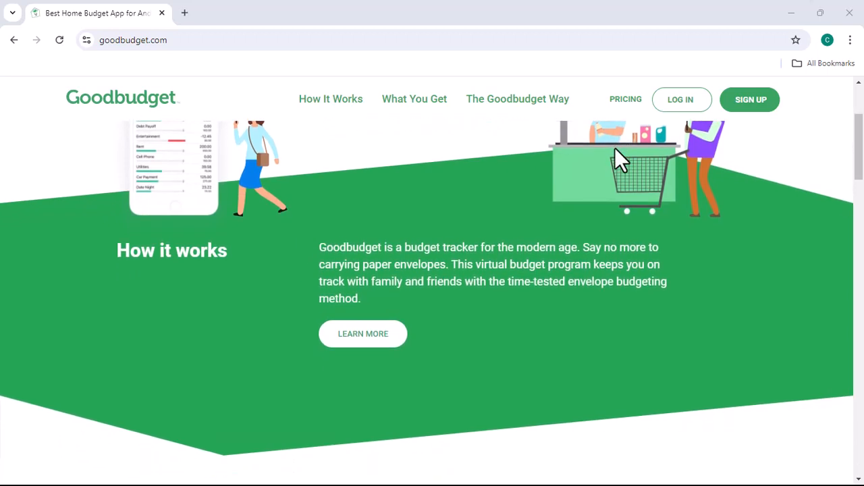
scroll(down, 3)
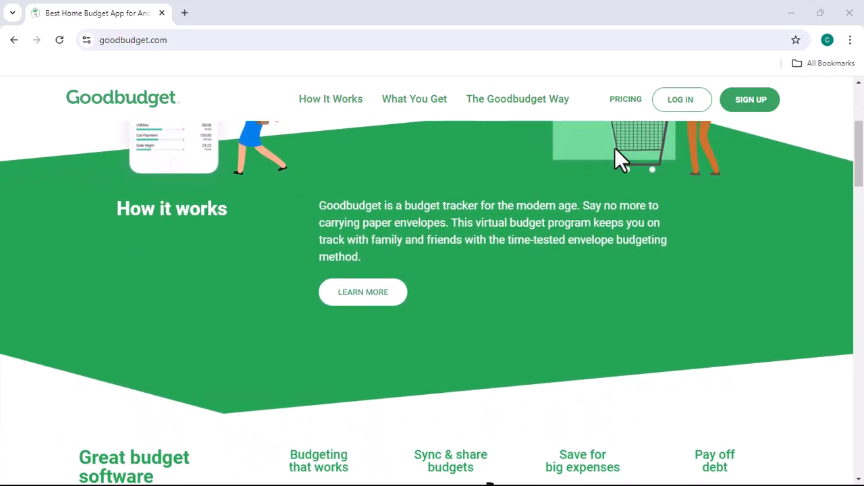
scroll(down, 3)
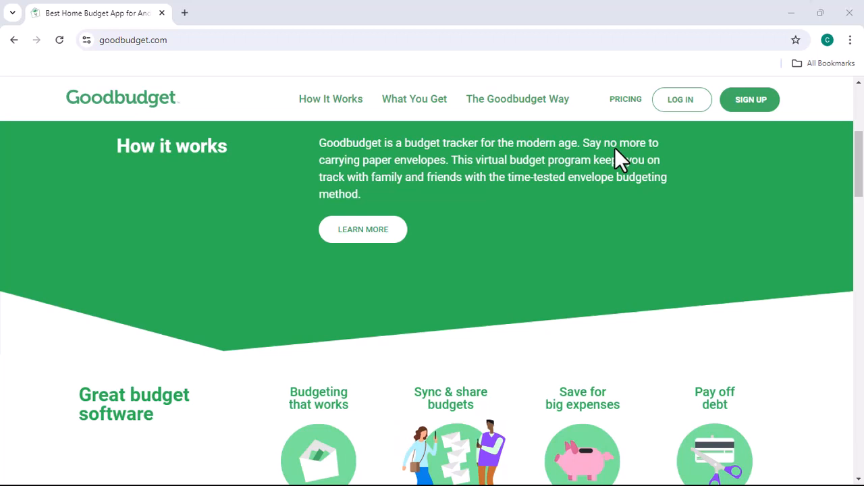
scroll(down, 3)
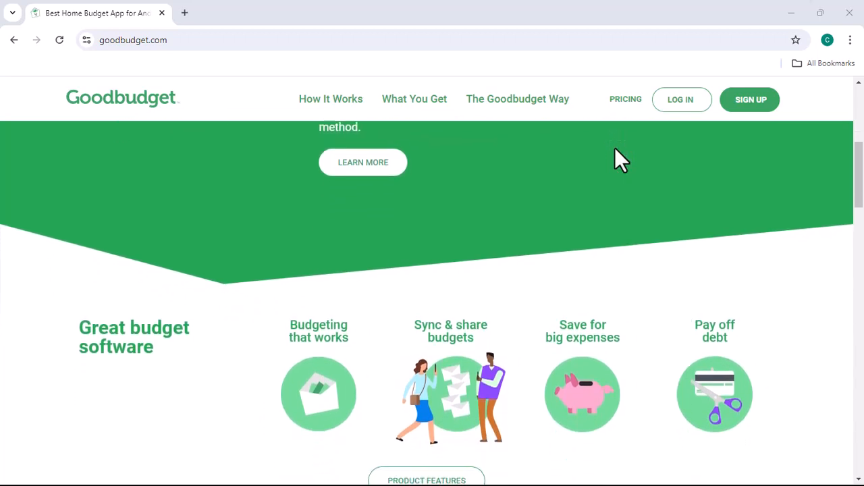
scroll(down, 3)
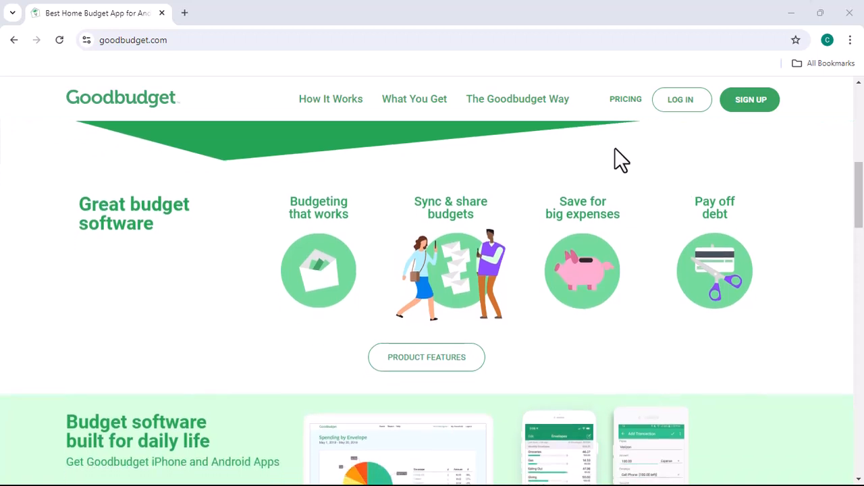
scroll(down, 3)
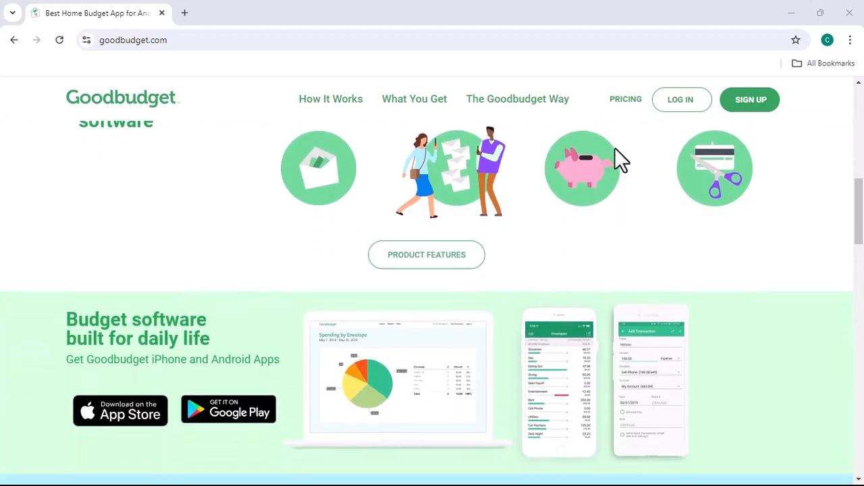
scroll(down, 3)
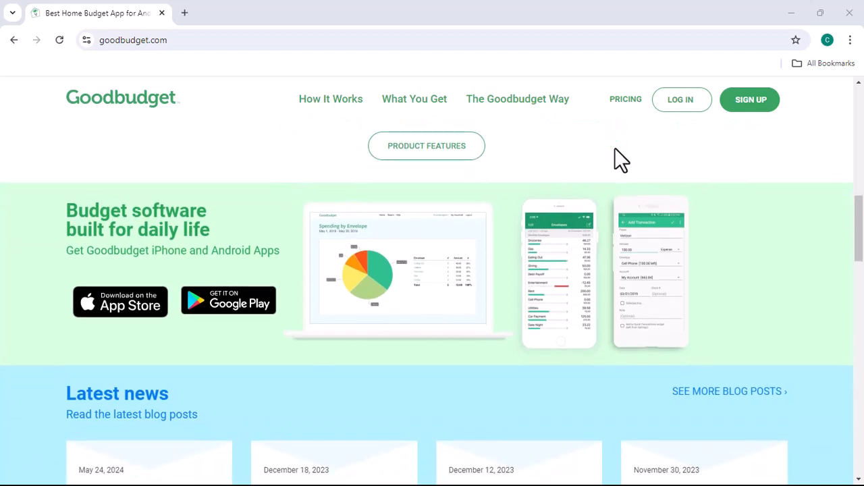
scroll(down, 3)
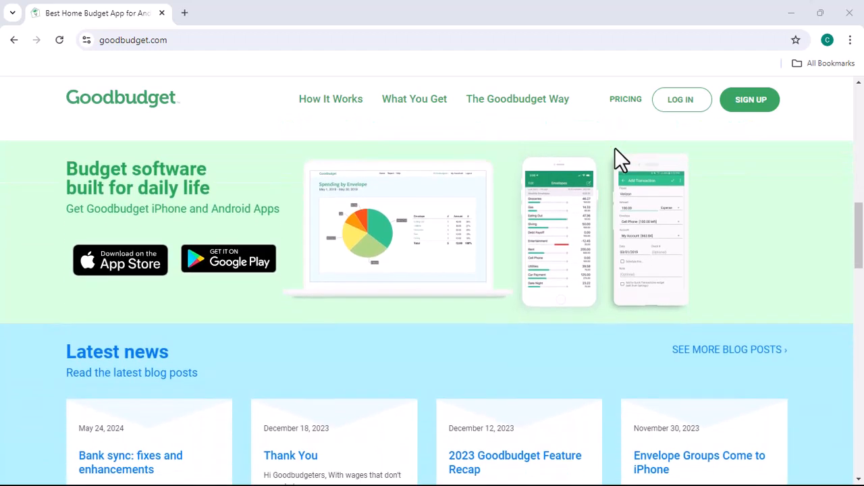
scroll(down, 3)
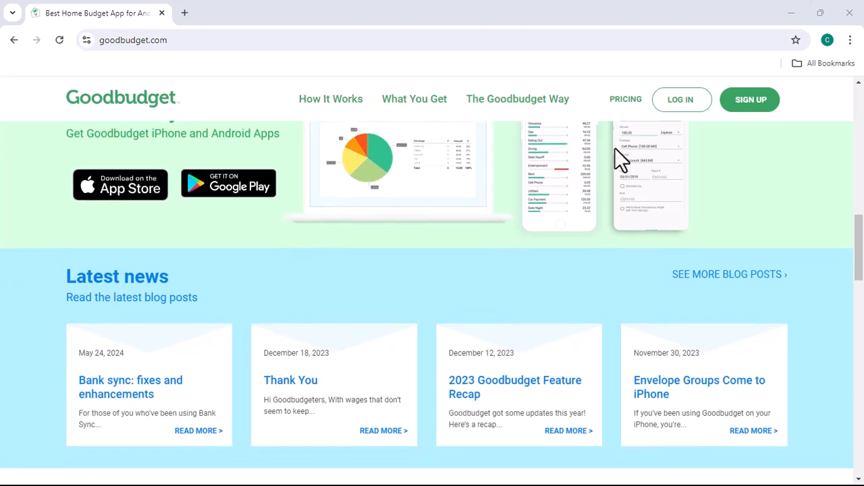
scroll(down, 3)
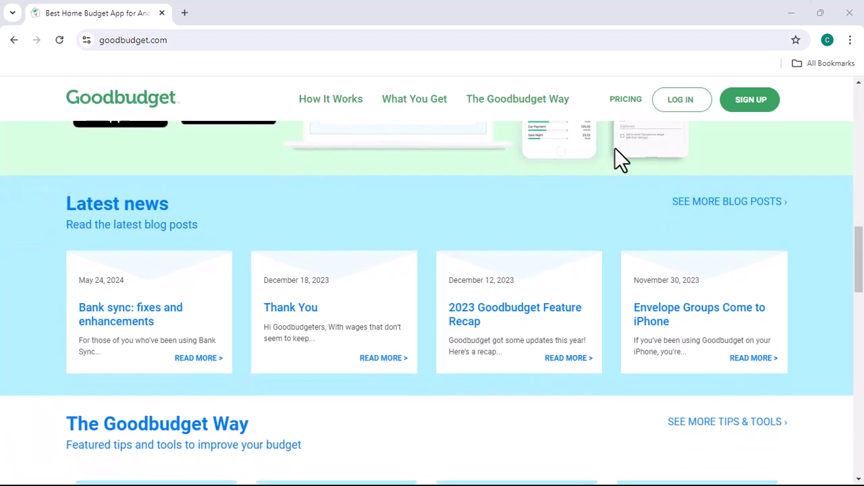
scroll(down, 3)
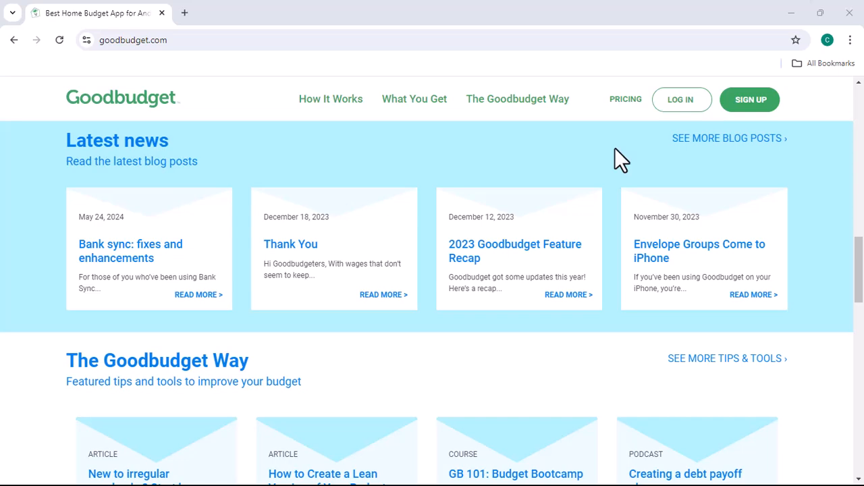
scroll(down, 3)
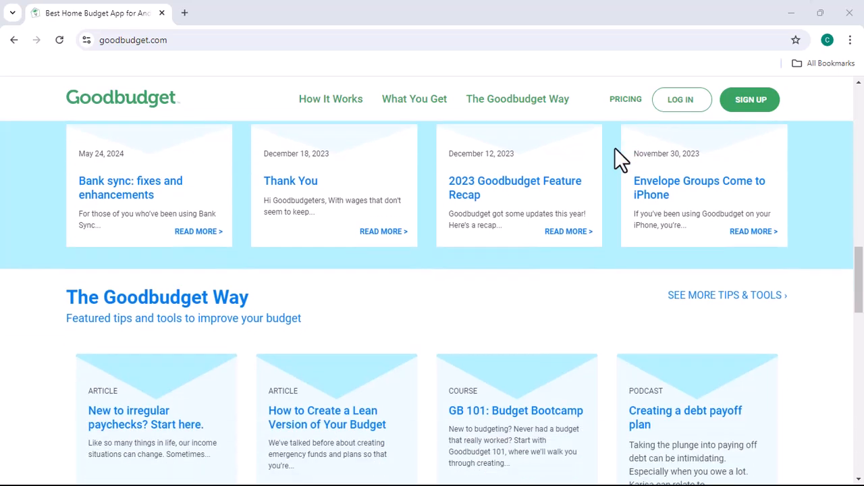
scroll(down, 3)
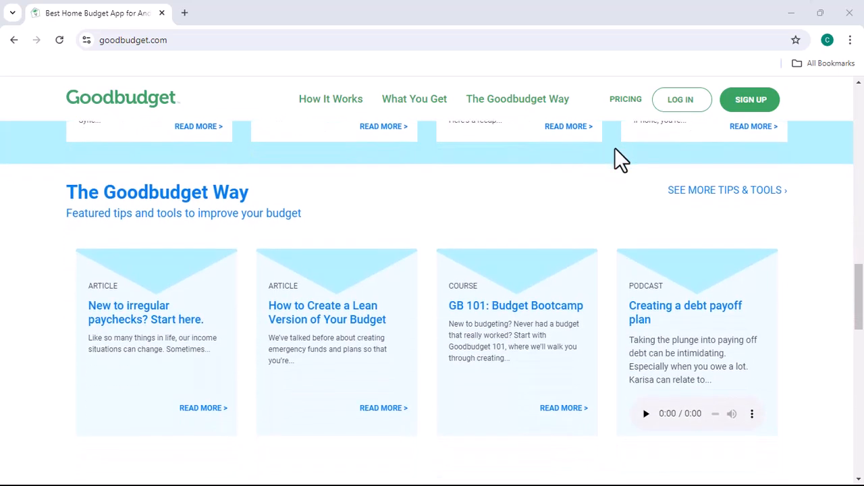
scroll(down, 3)
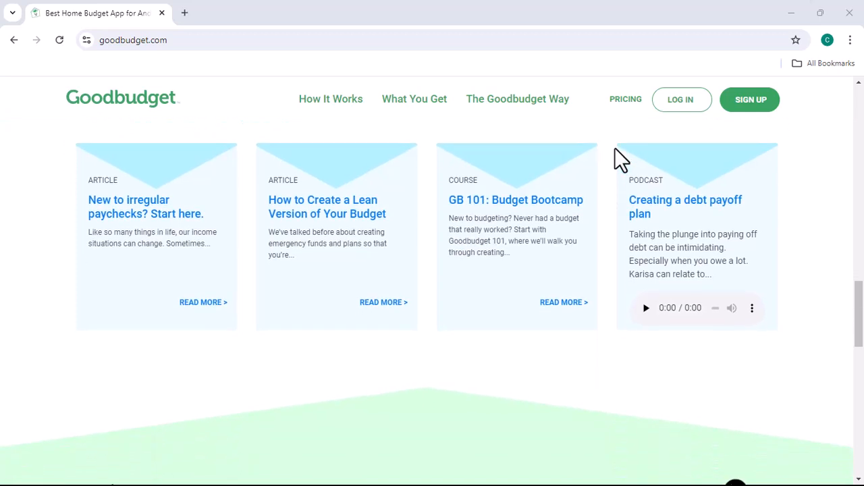
scroll(down, 3)
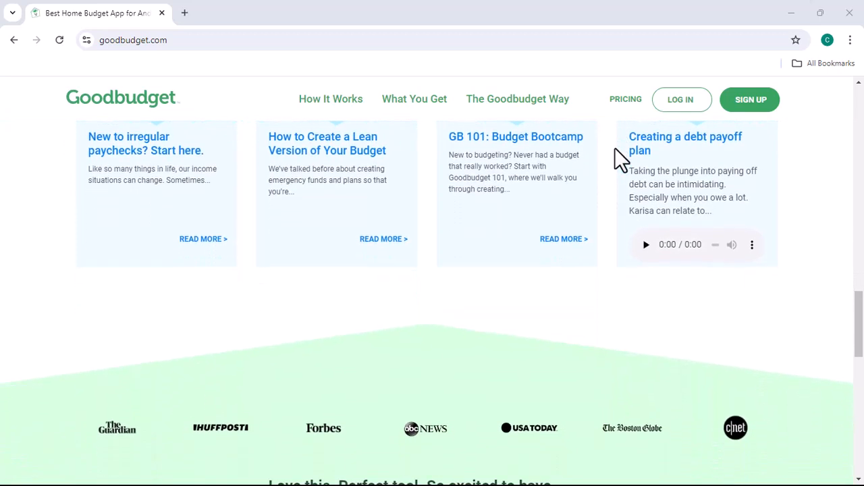
scroll(down, 3)
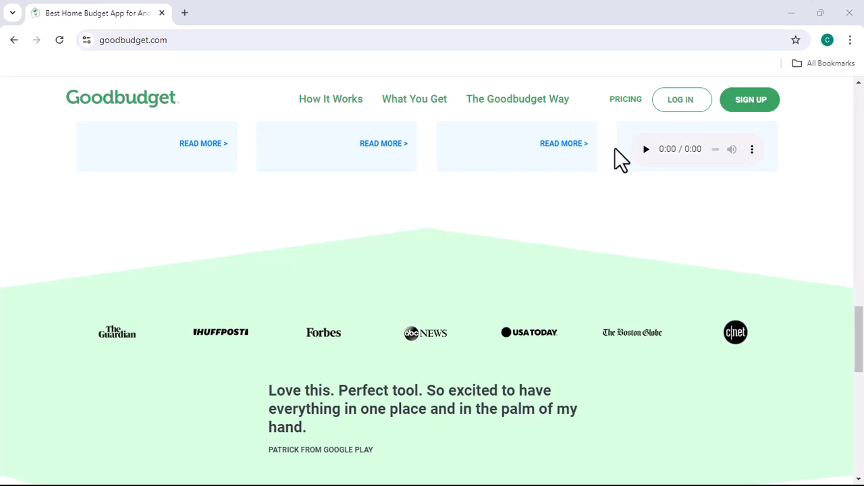
scroll(down, 3)
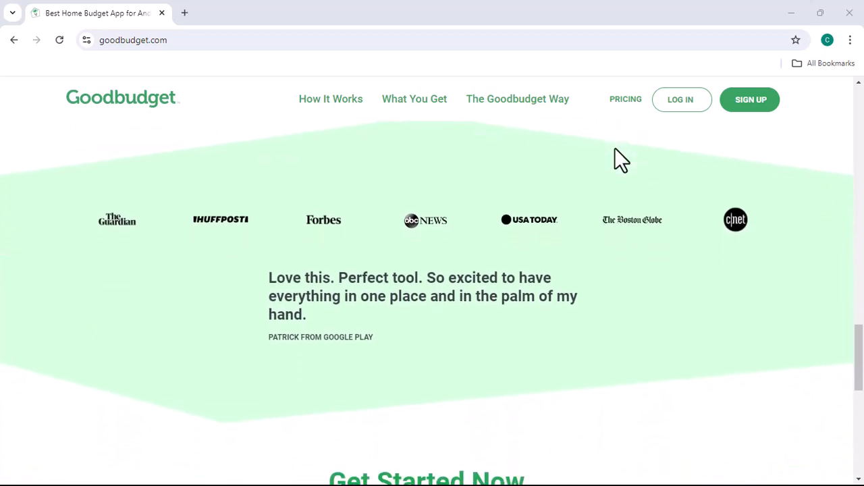
scroll(down, 3)
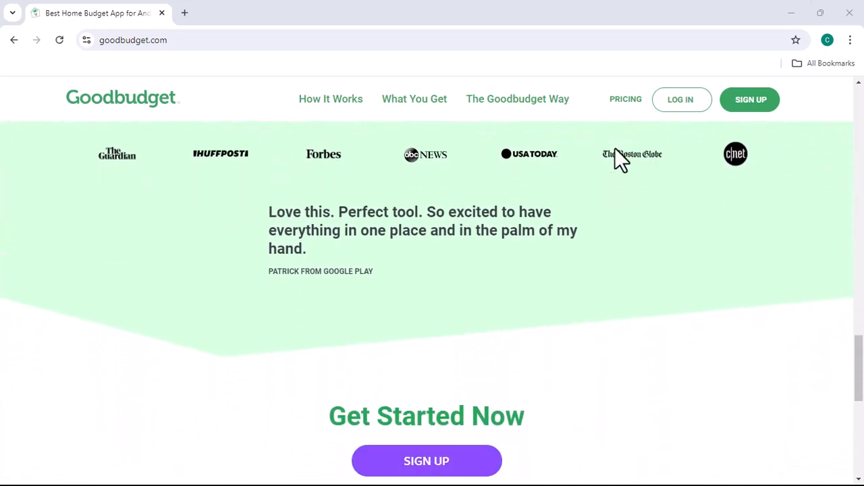
scroll(down, 3)
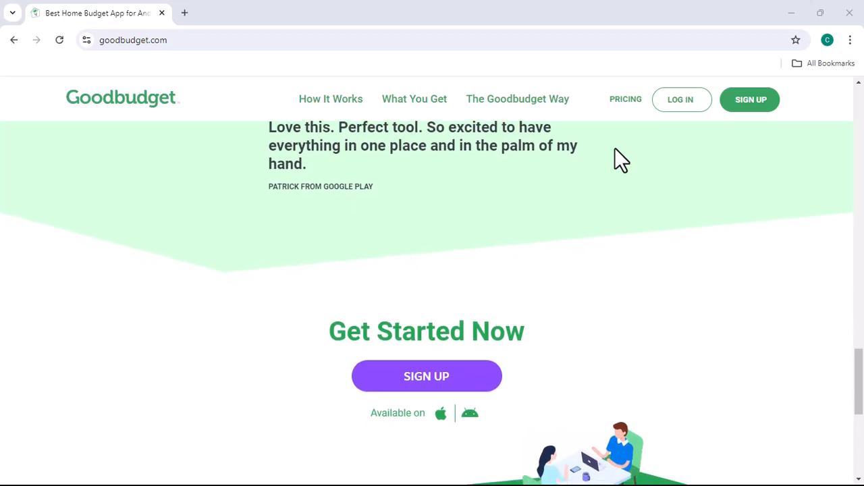
scroll(down, 3)
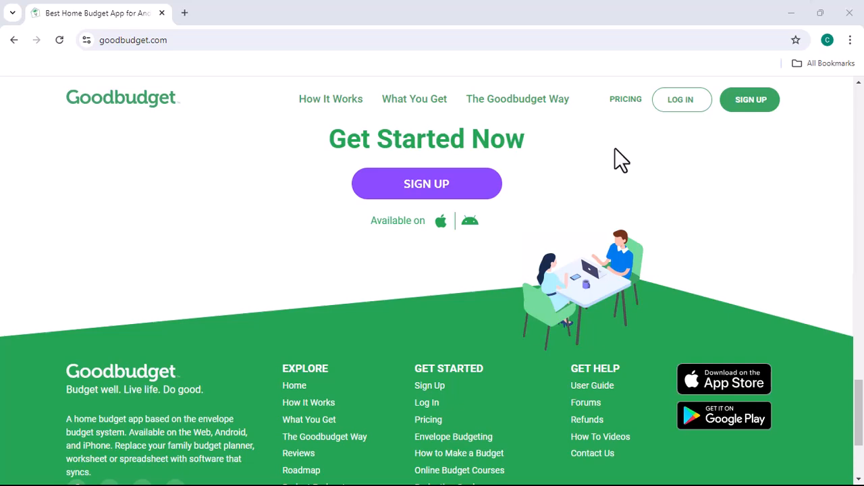
scroll(down, 3)
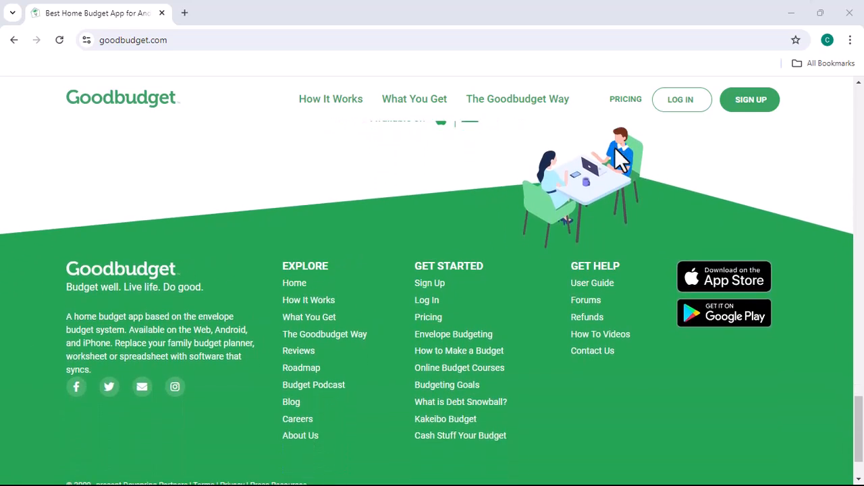
scroll(down, 3)
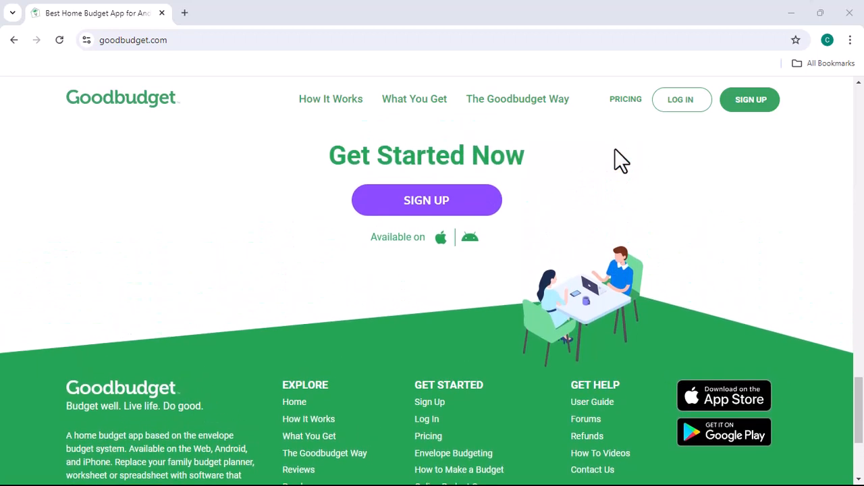
scroll(down, 3)
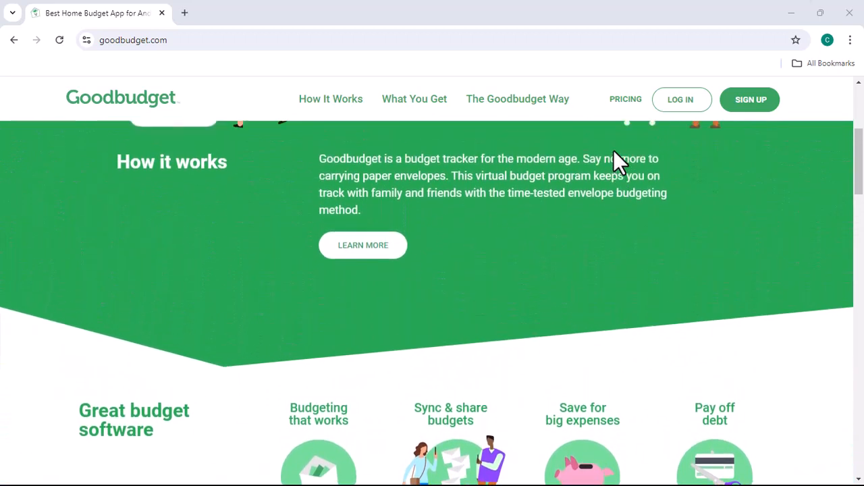
scroll(up, 3)
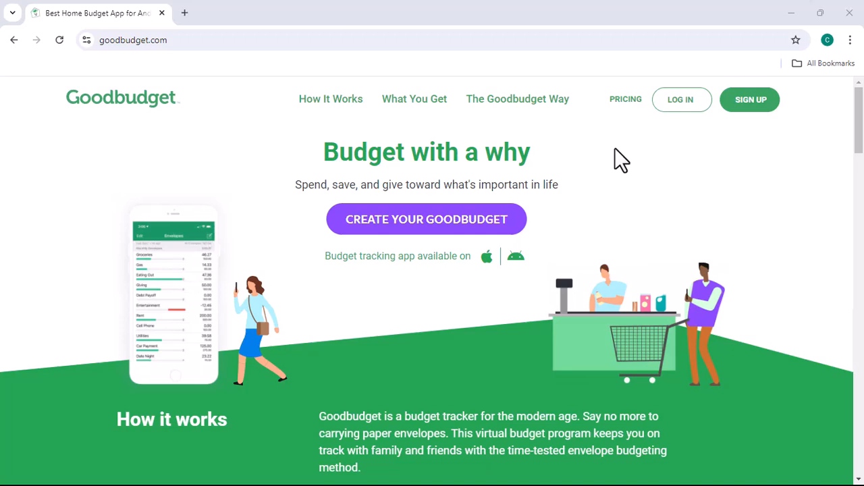
scroll(down, 3)
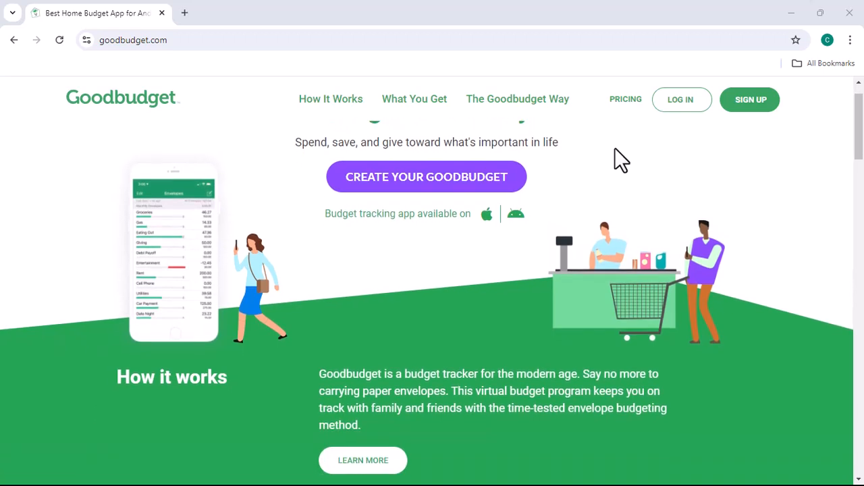
scroll(down, 3)
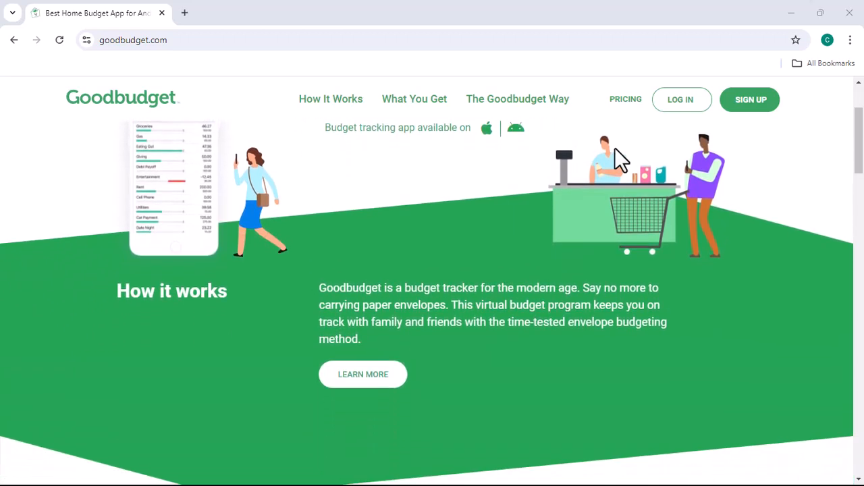
scroll(down, 3)
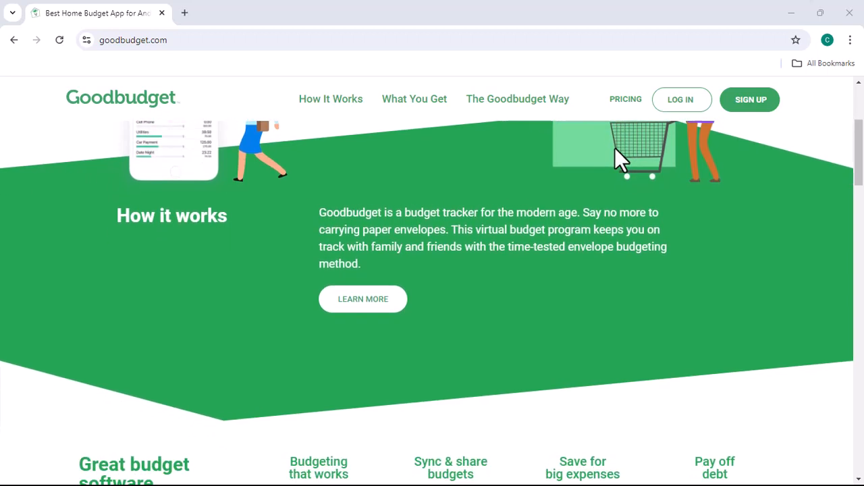
scroll(down, 3)
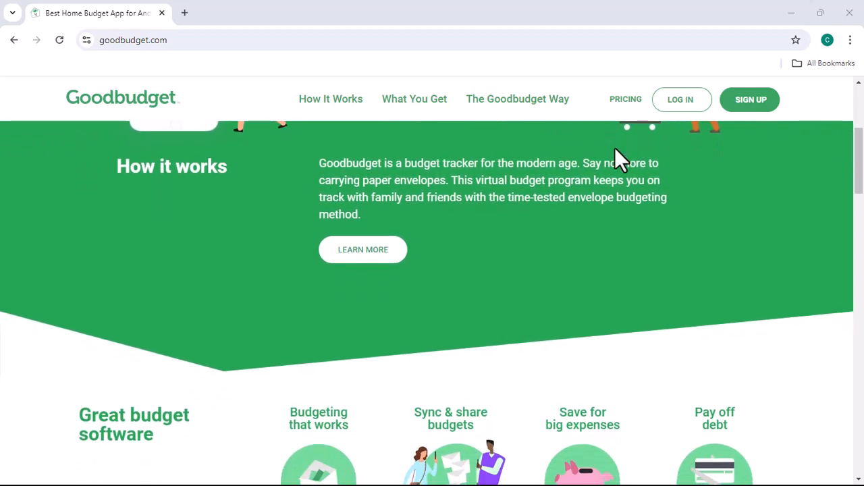
scroll(down, 3)
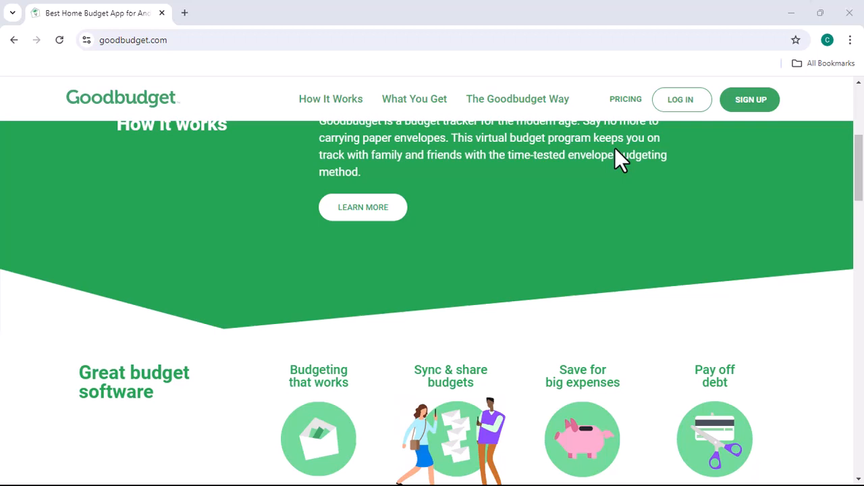
scroll(down, 3)
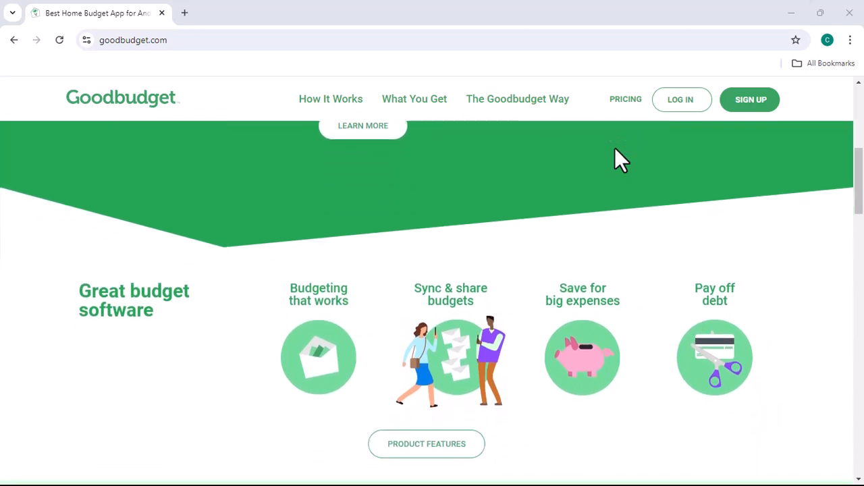
scroll(down, 3)
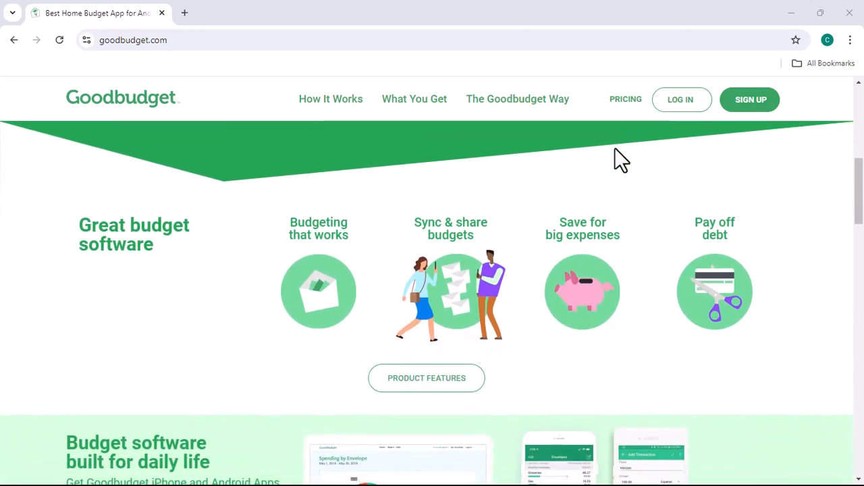
scroll(down, 3)
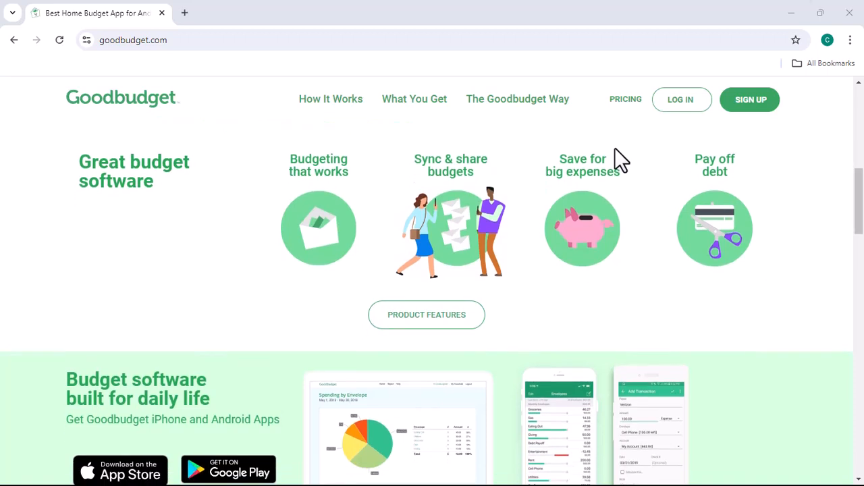
scroll(down, 3)
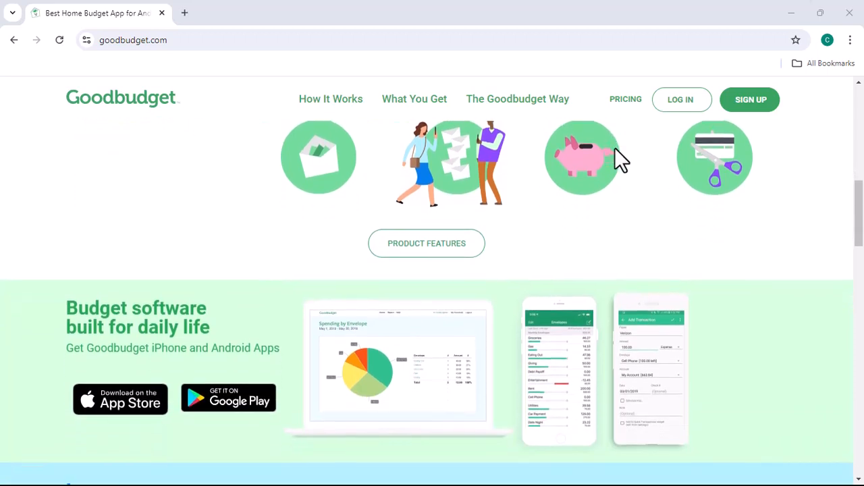
scroll(down, 3)
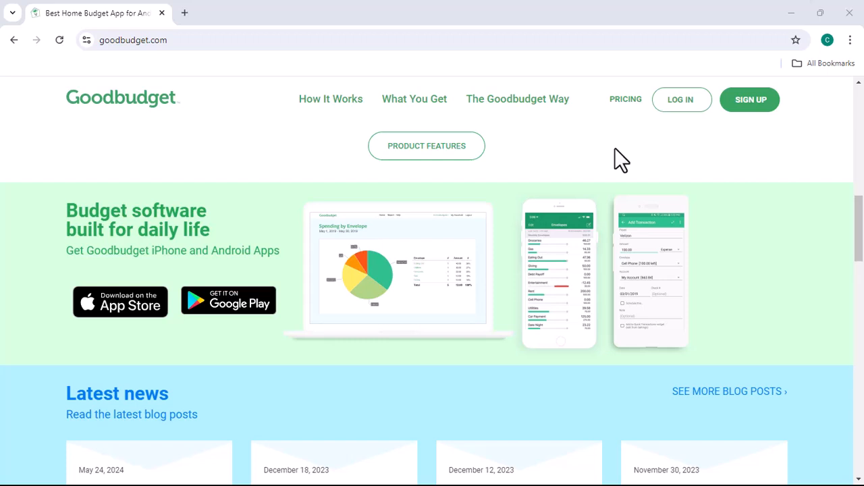
scroll(down, 3)
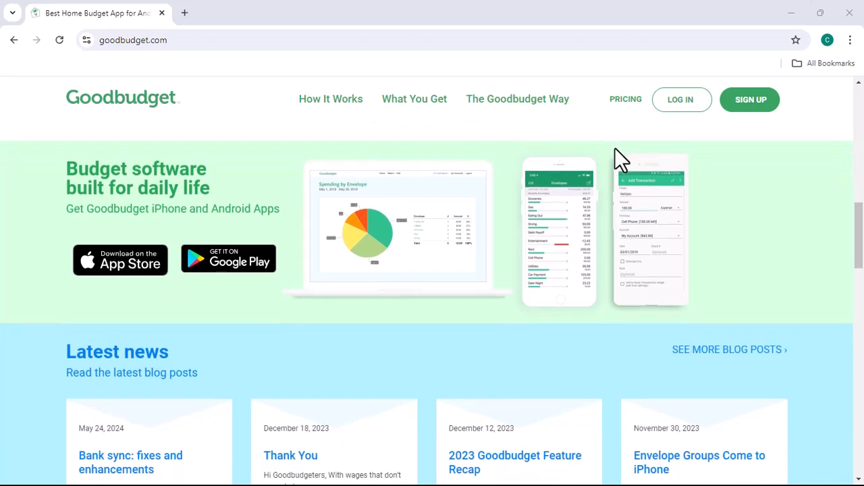
scroll(down, 3)
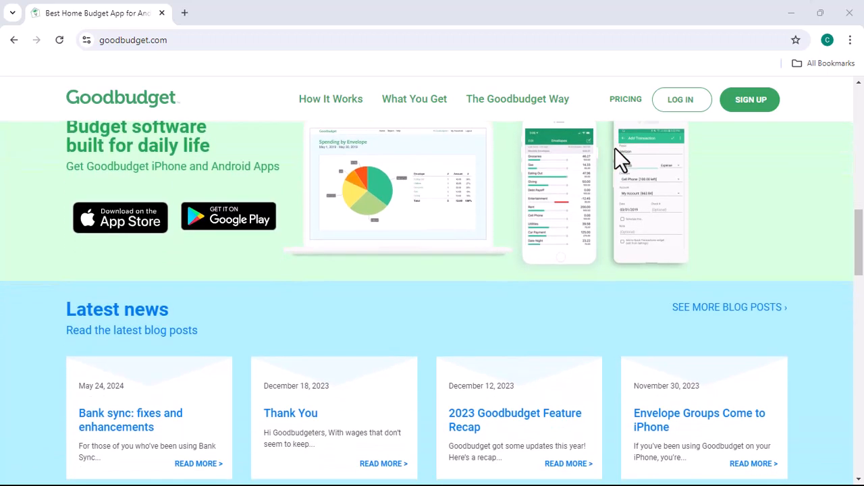
scroll(down, 3)
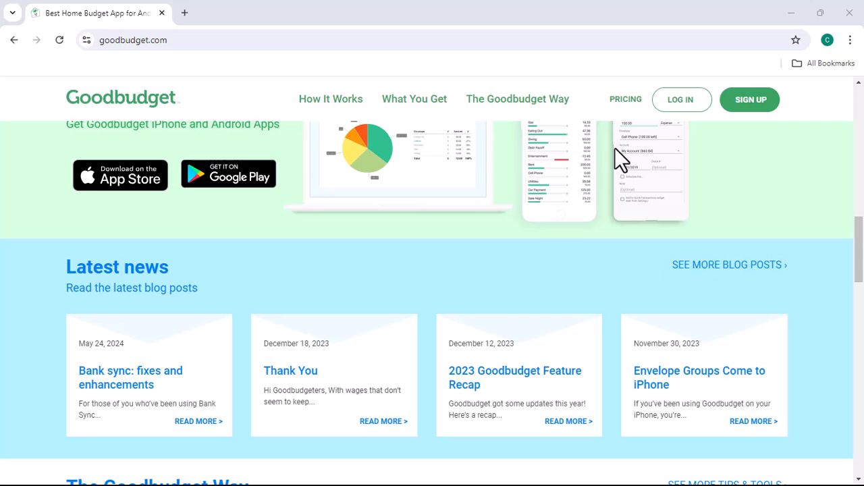
scroll(down, 3)
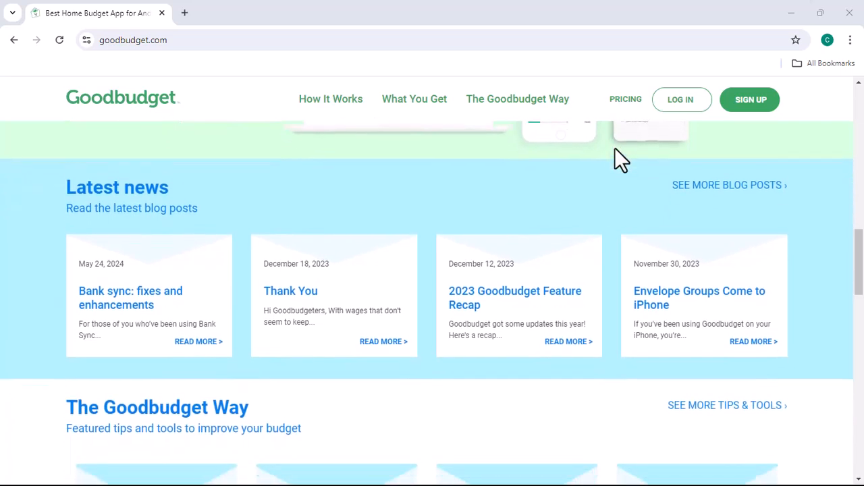
scroll(down, 3)
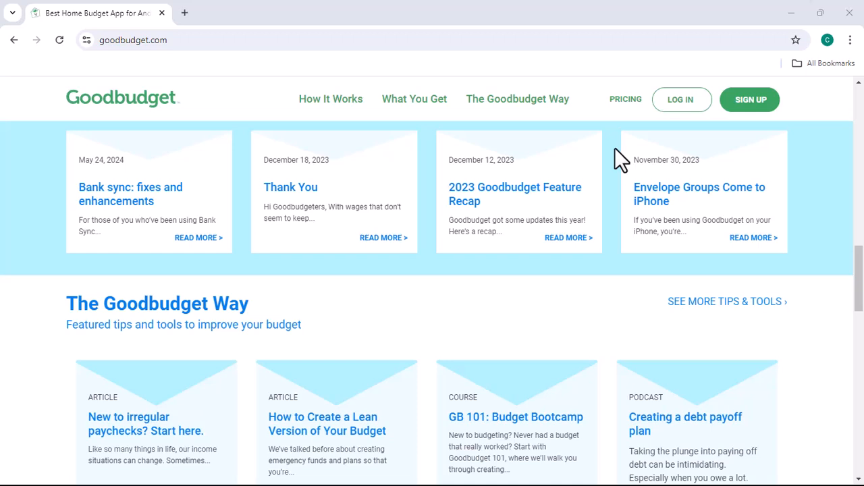
scroll(down, 3)
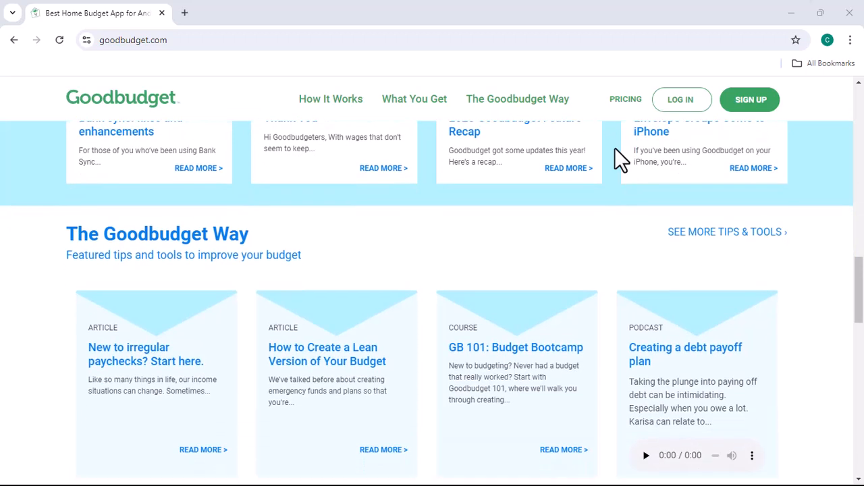
scroll(down, 3)
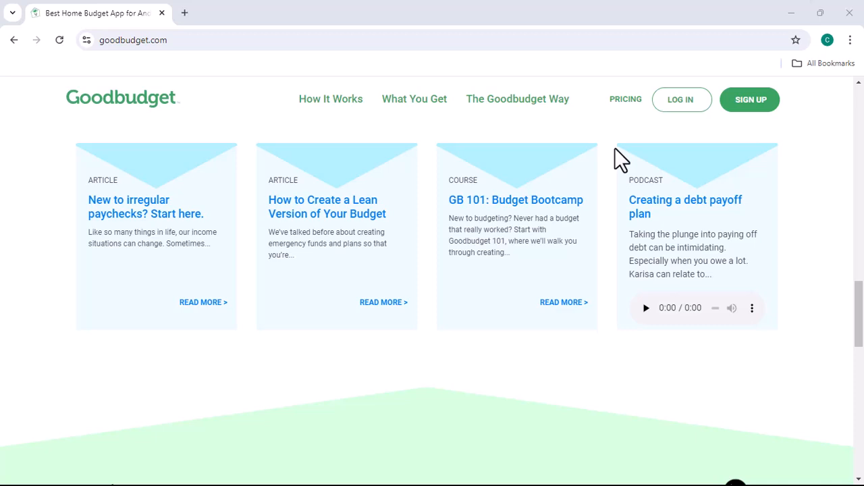
scroll(down, 3)
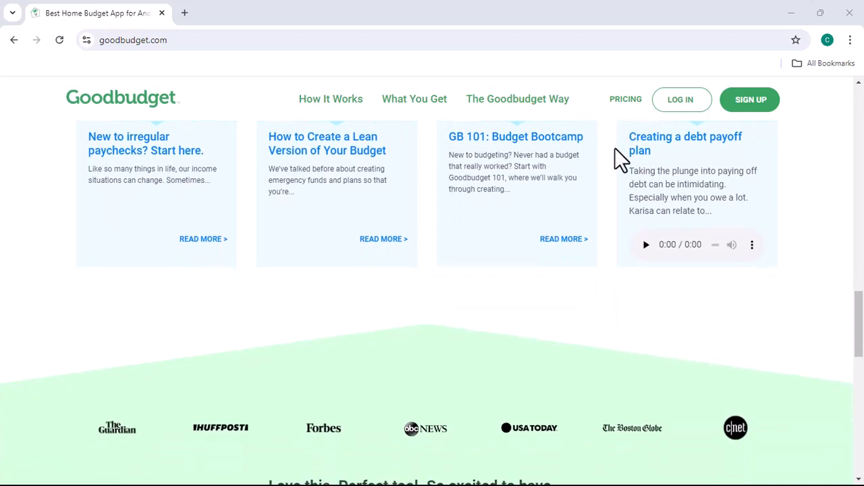
scroll(down, 3)
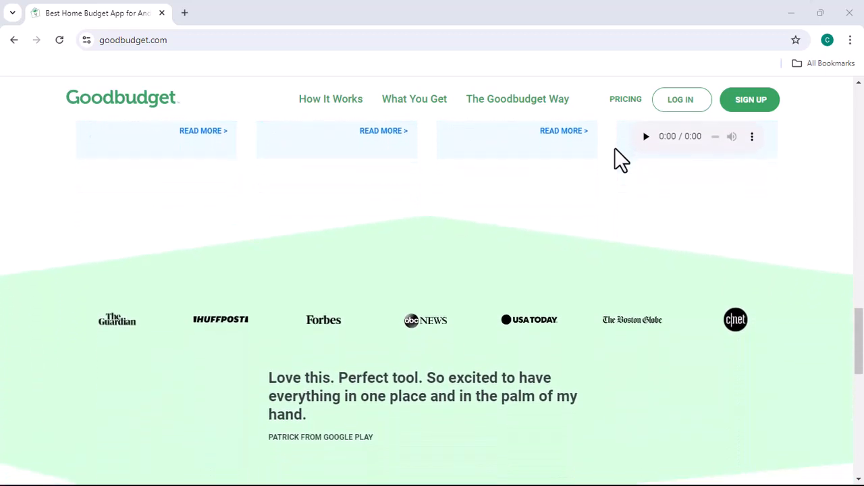
scroll(down, 3)
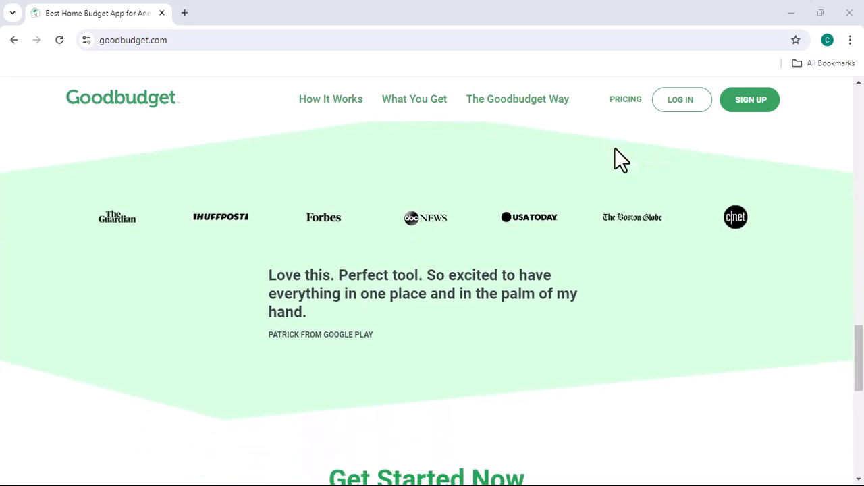
scroll(down, 3)
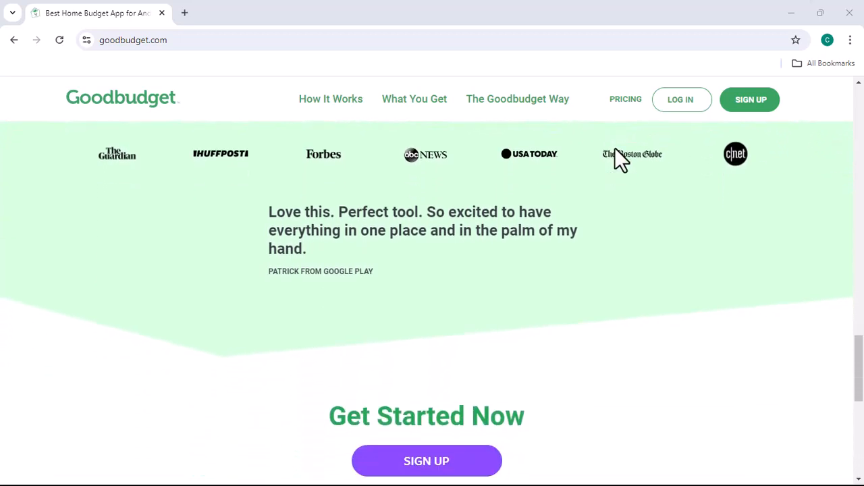
scroll(down, 3)
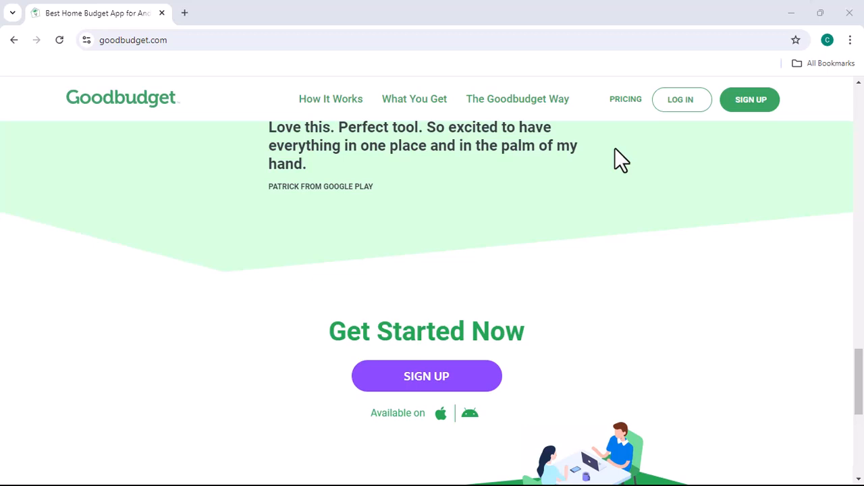
scroll(down, 3)
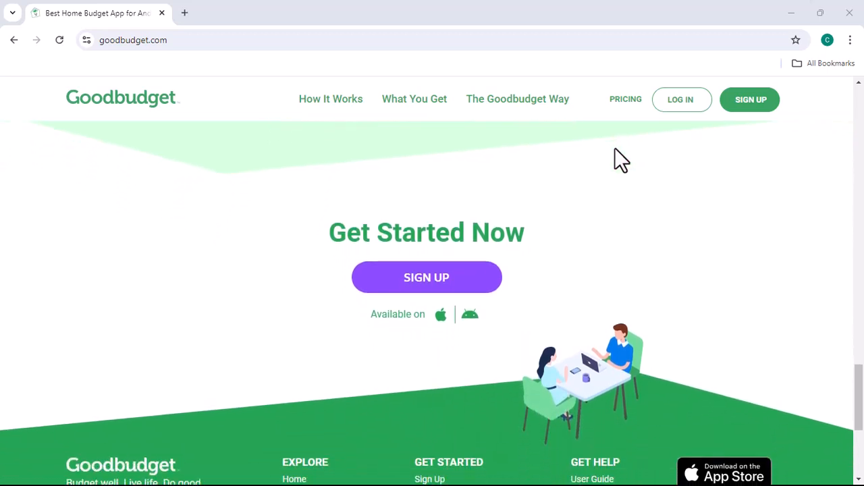
scroll(down, 3)
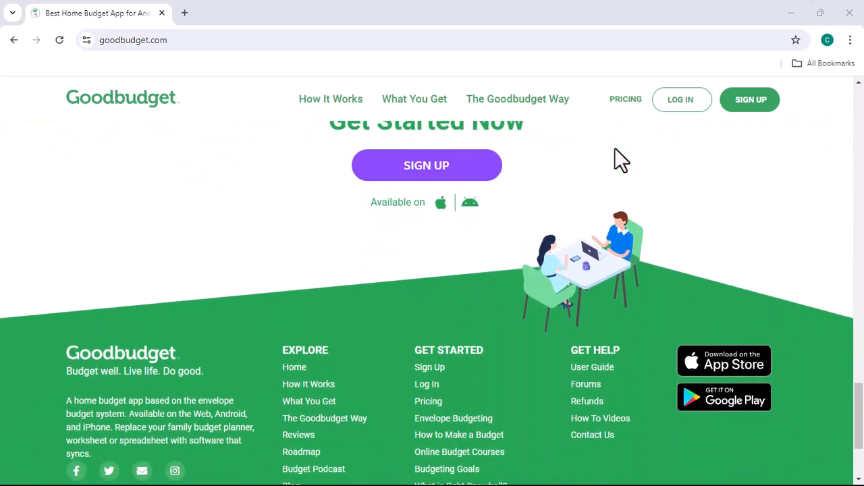
scroll(down, 3)
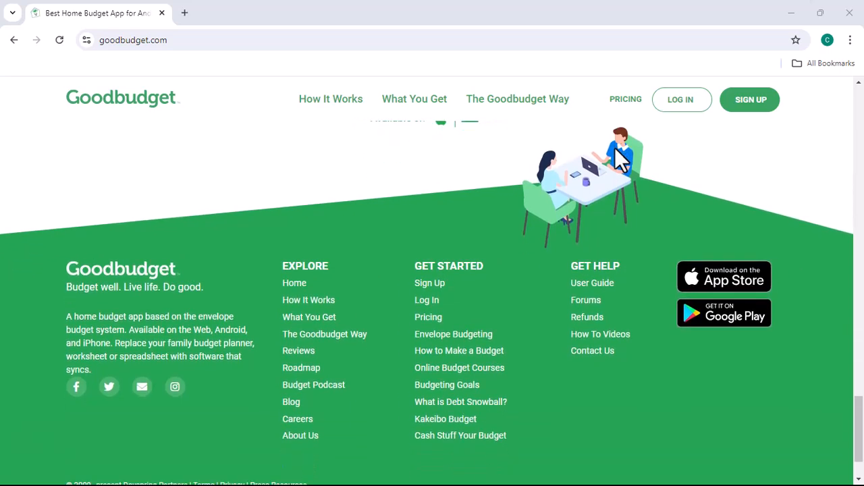
scroll(down, 3)
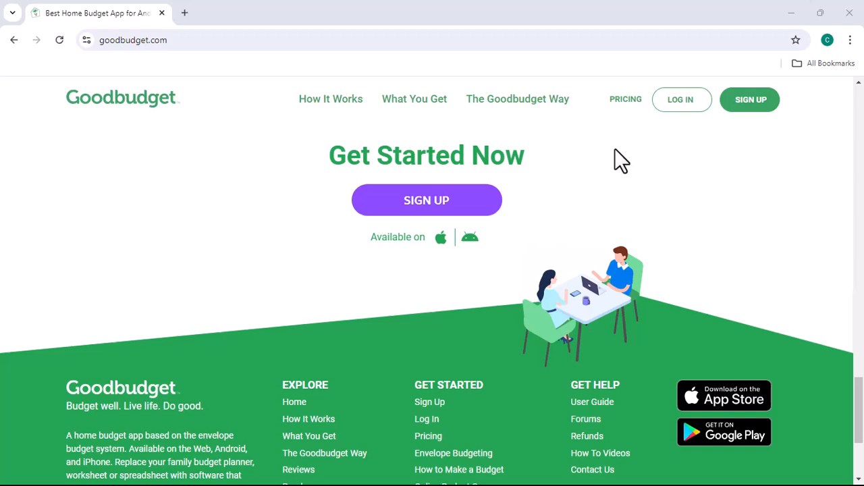
scroll(up, 3)
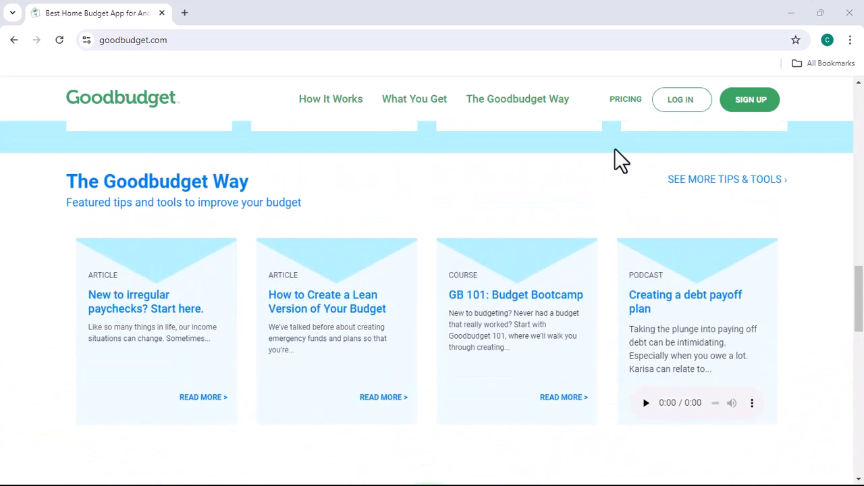
scroll(up, 3)
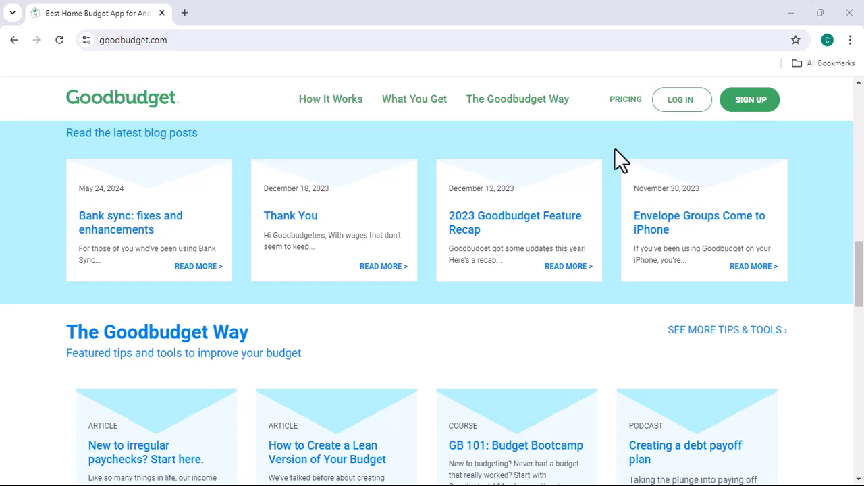
scroll(up, 3)
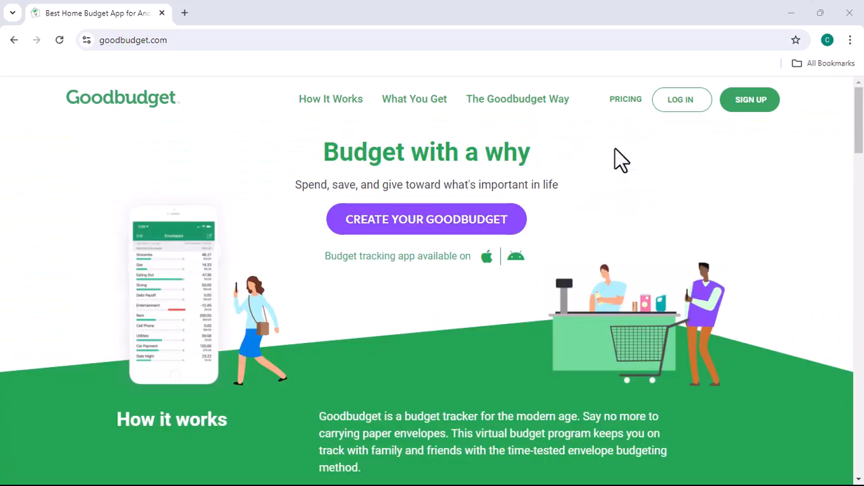
scroll(down, 3)
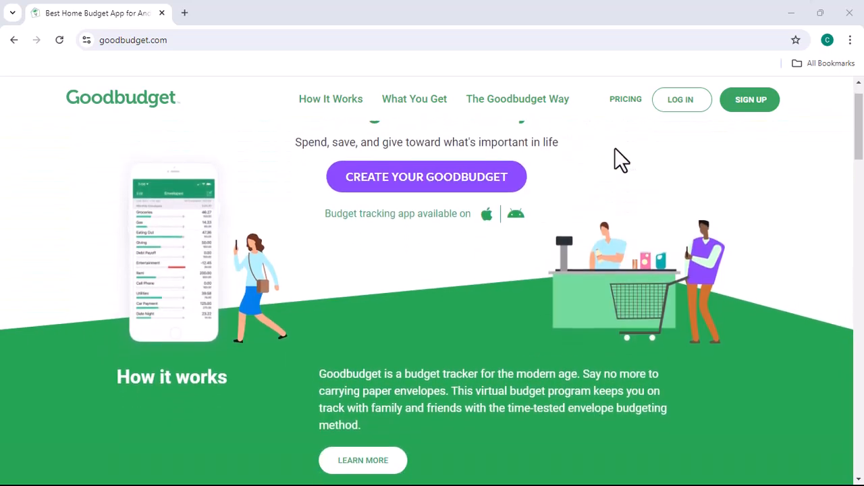
scroll(down, 3)
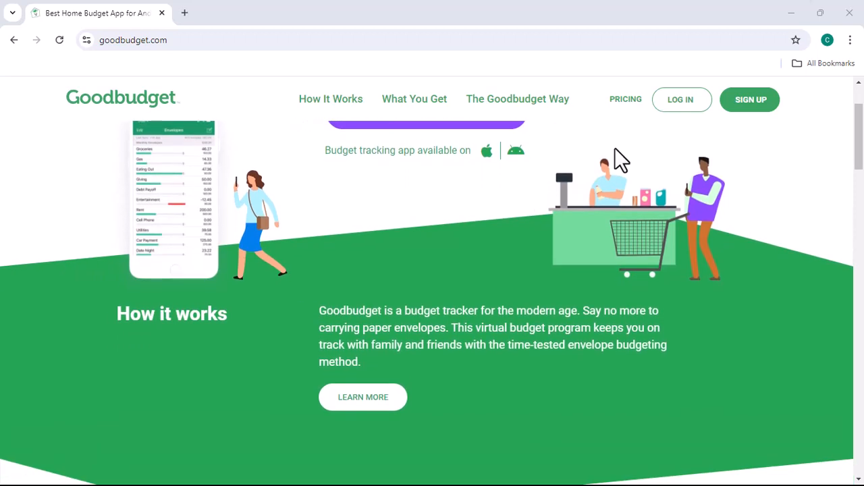
scroll(down, 3)
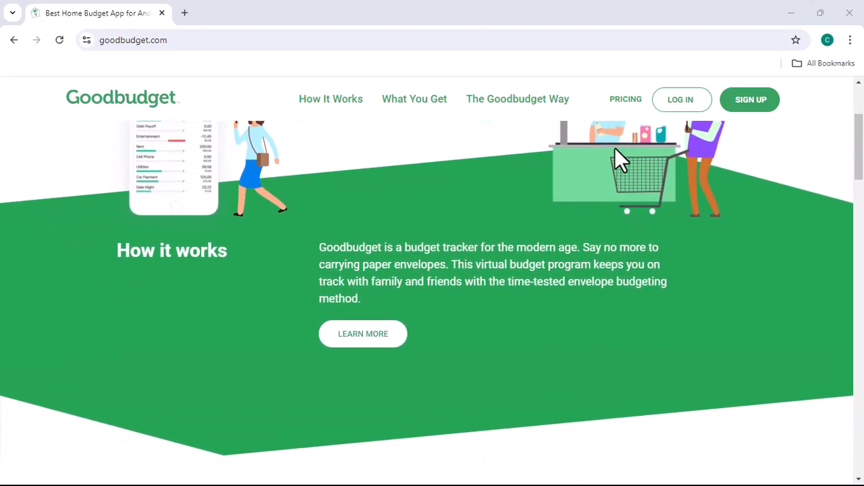
scroll(down, 3)
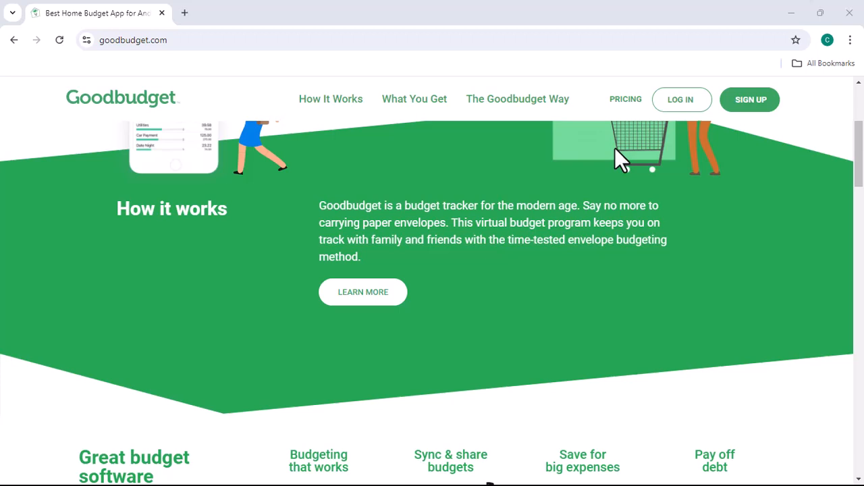
scroll(down, 3)
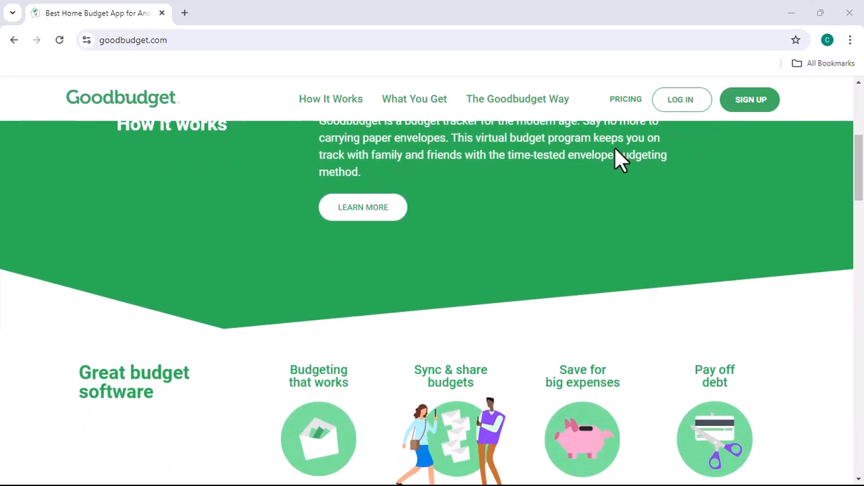
scroll(down, 3)
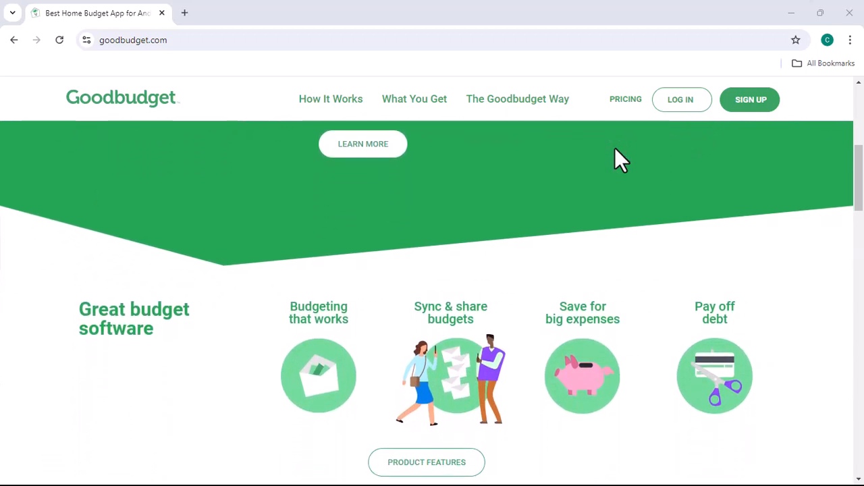
scroll(down, 3)
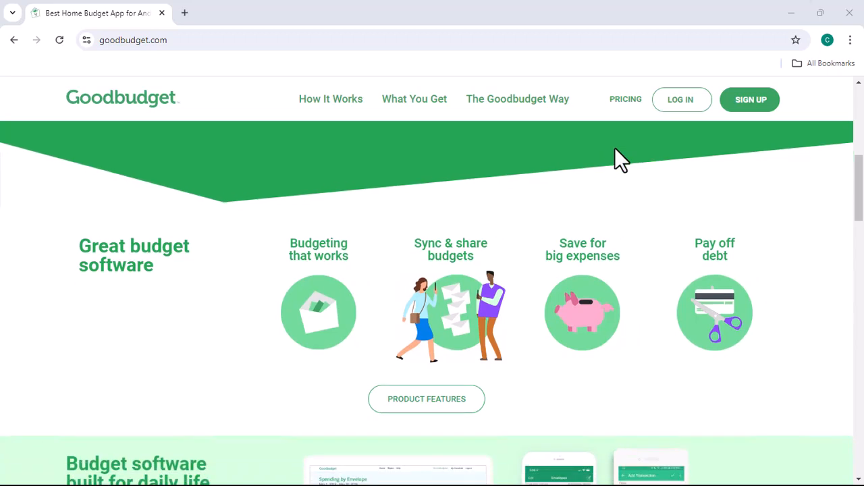
scroll(down, 3)
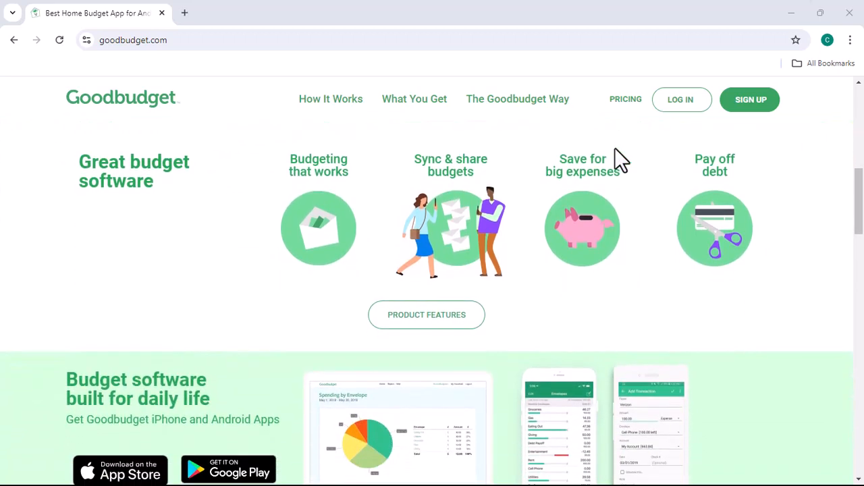
scroll(down, 3)
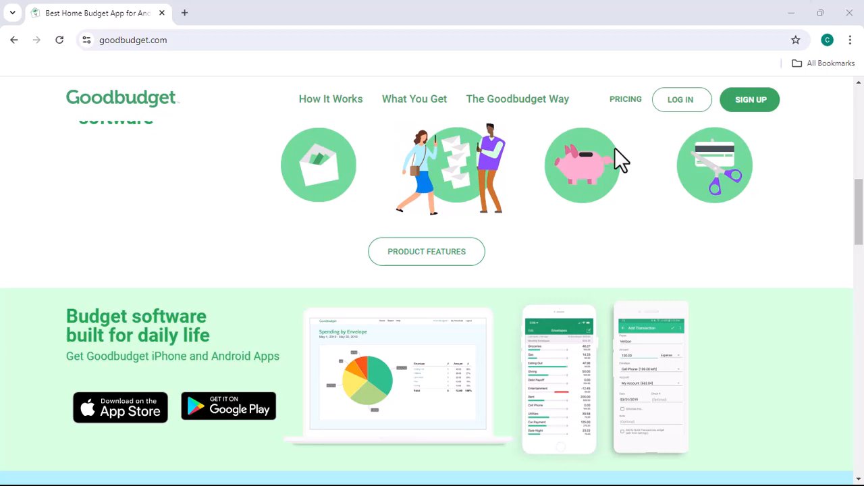
scroll(down, 3)
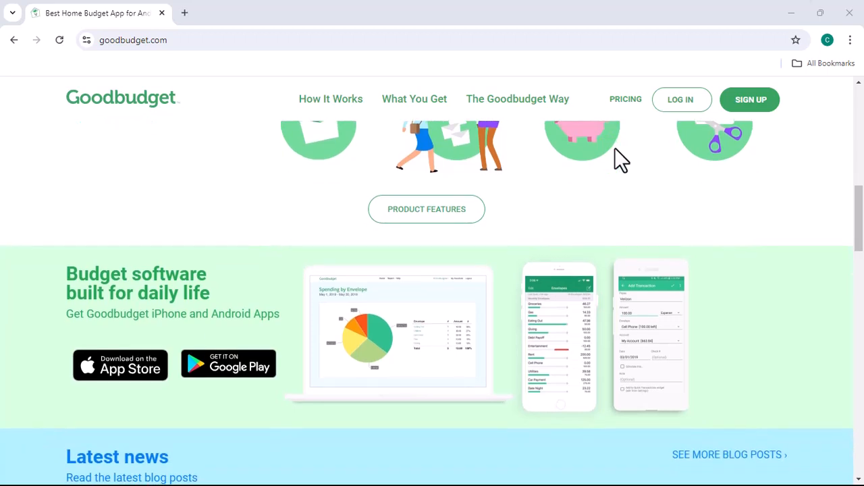
scroll(down, 3)
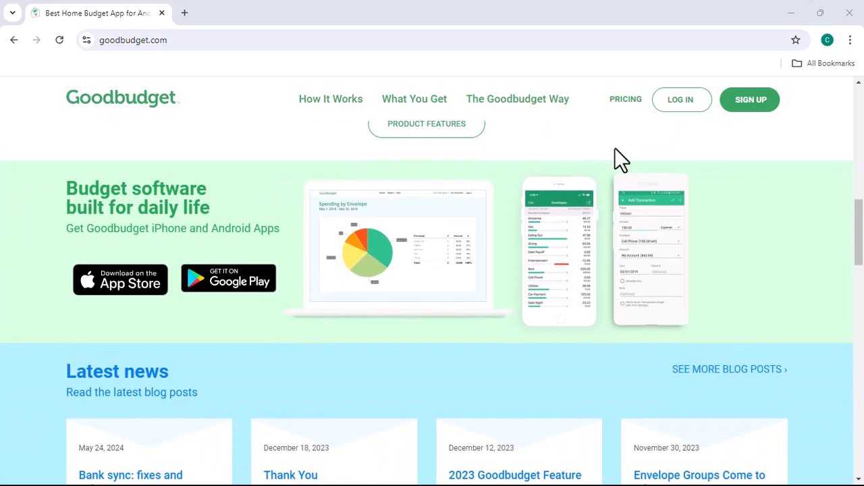
scroll(down, 3)
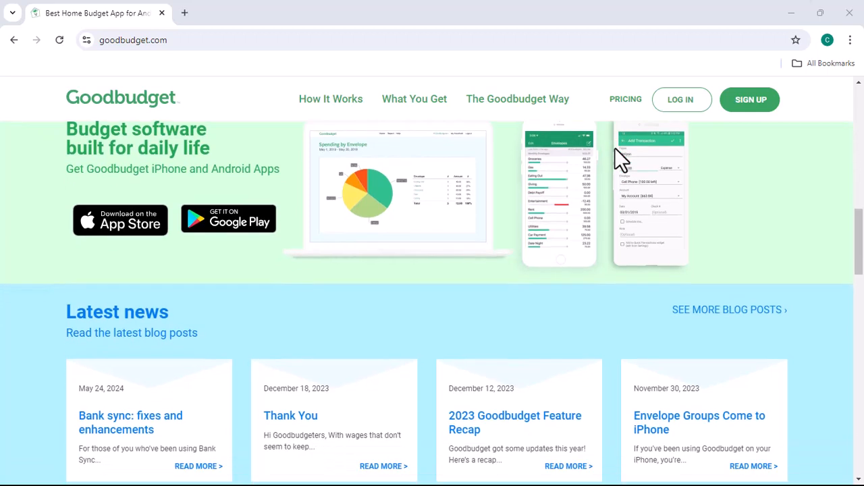
scroll(down, 3)
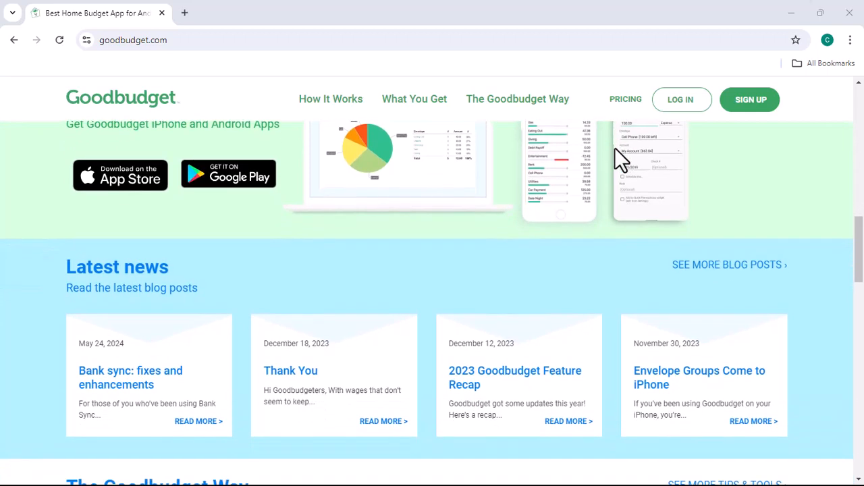
scroll(down, 3)
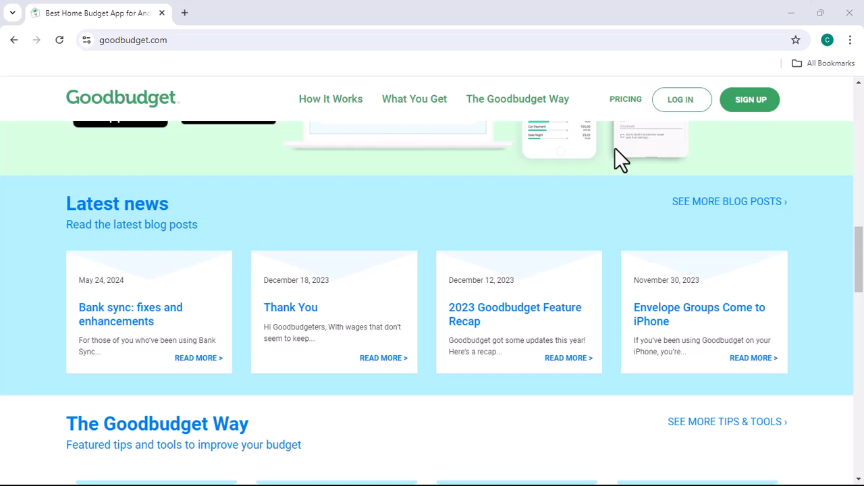
scroll(down, 3)
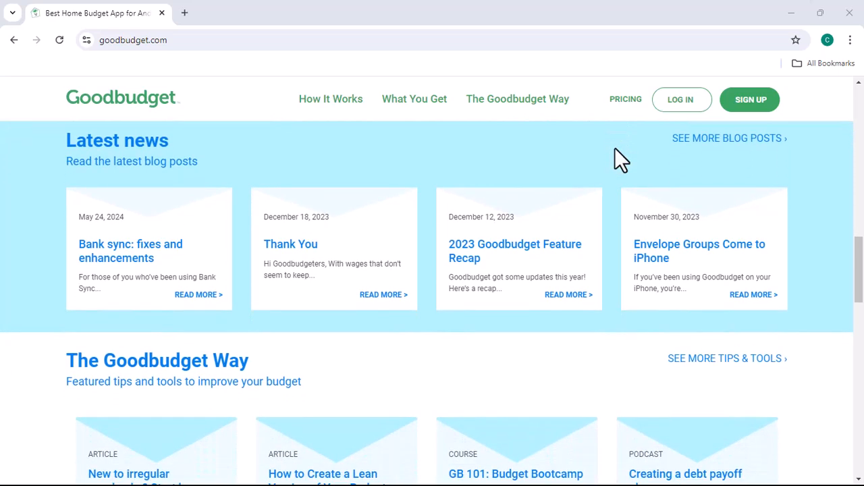
scroll(down, 3)
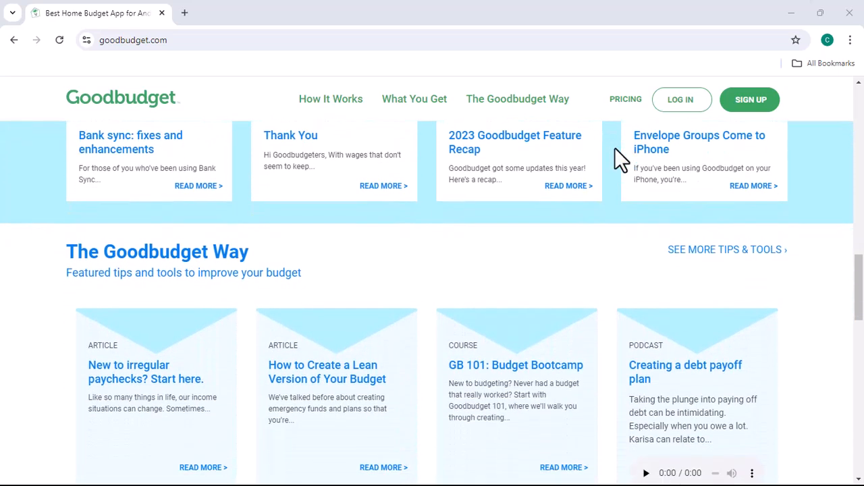
scroll(down, 3)
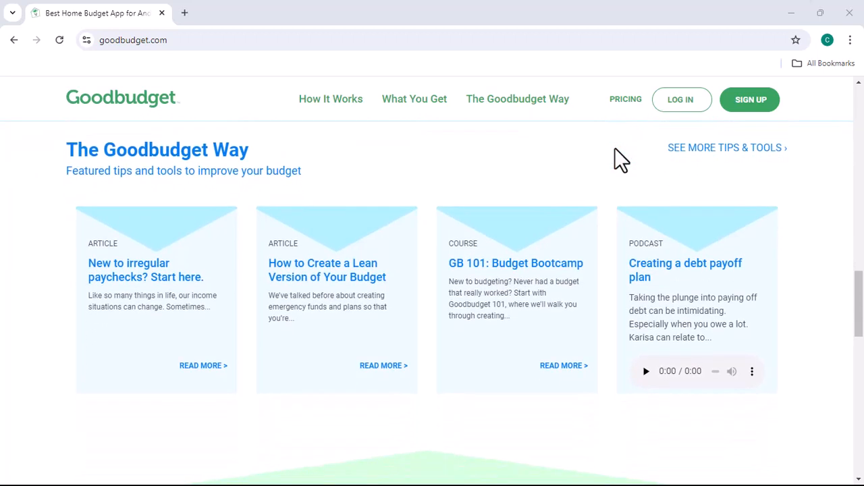
scroll(down, 3)
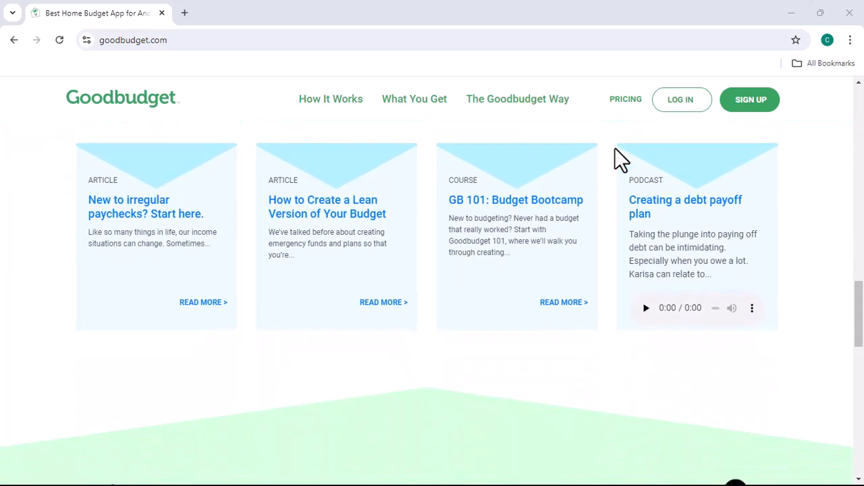
scroll(down, 3)
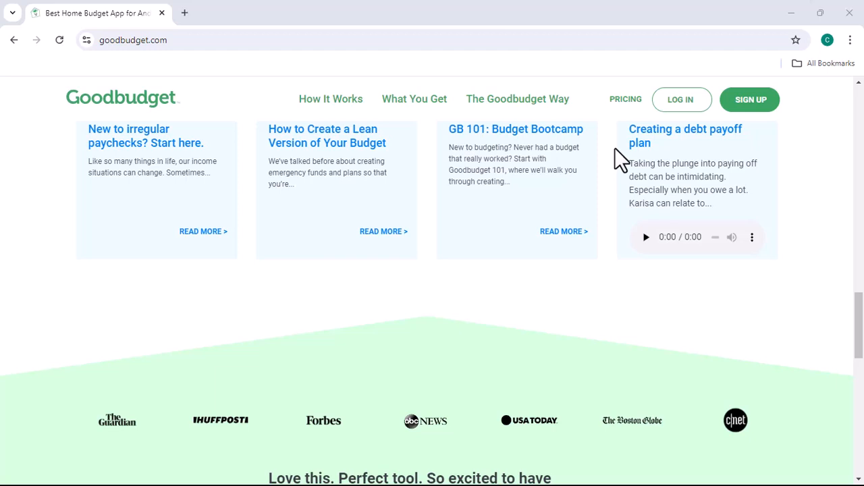
scroll(down, 3)
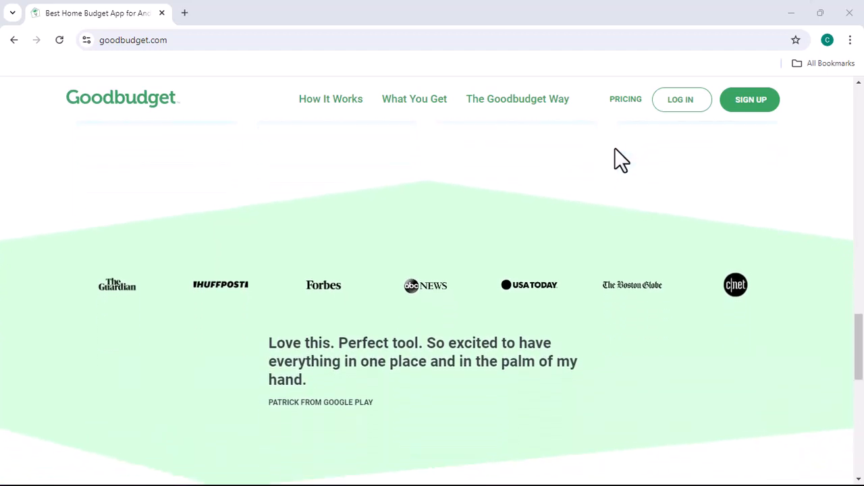
scroll(down, 3)
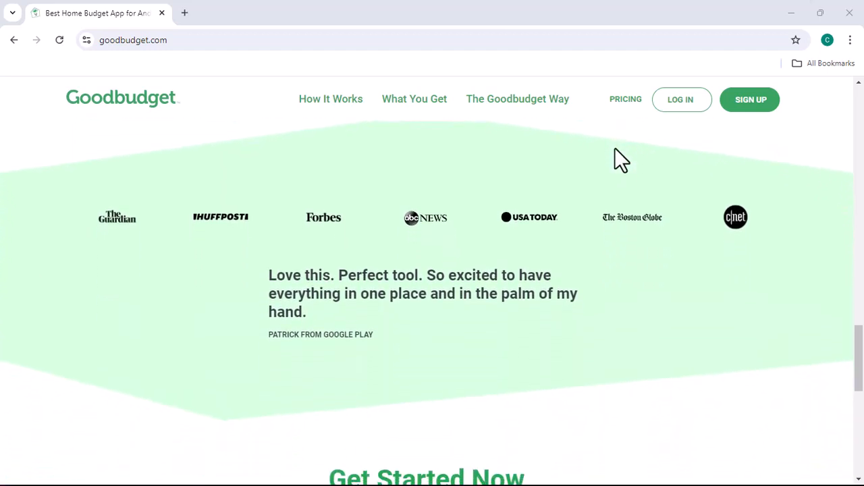
scroll(down, 3)
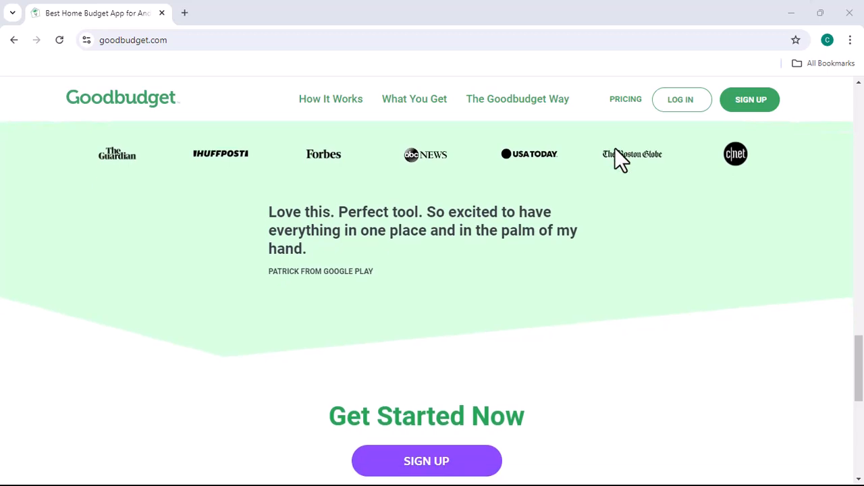
scroll(down, 3)
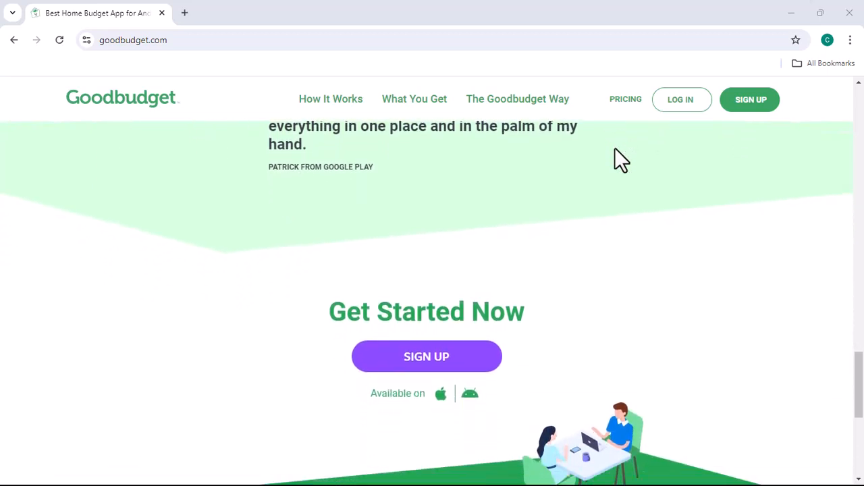
scroll(down, 3)
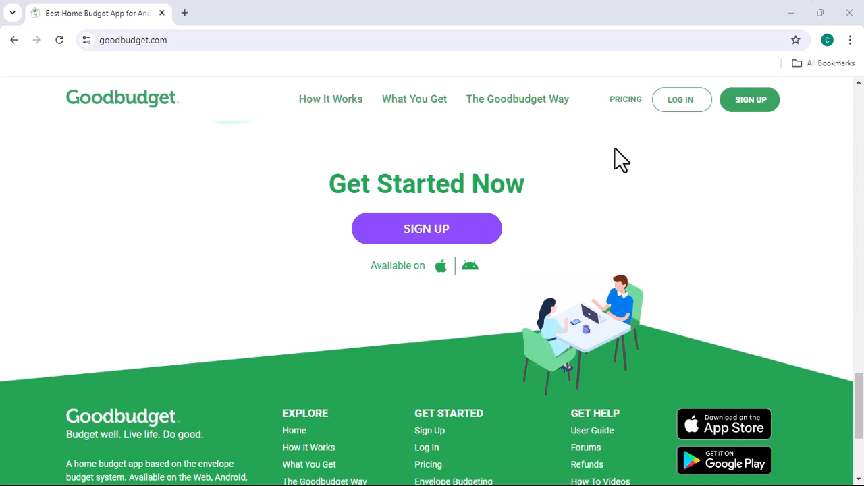
scroll(down, 3)
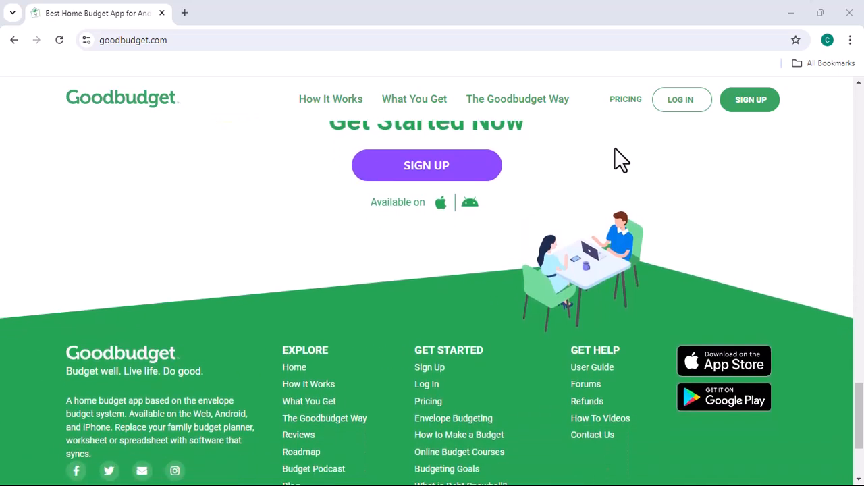
scroll(down, 3)
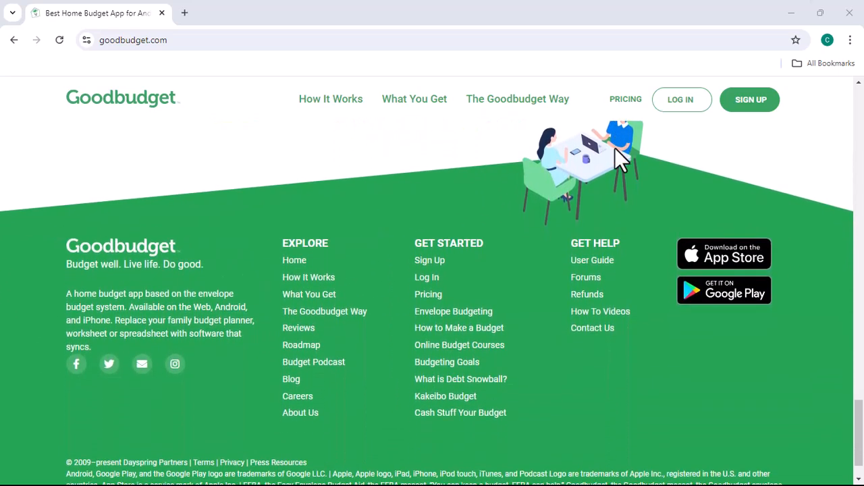